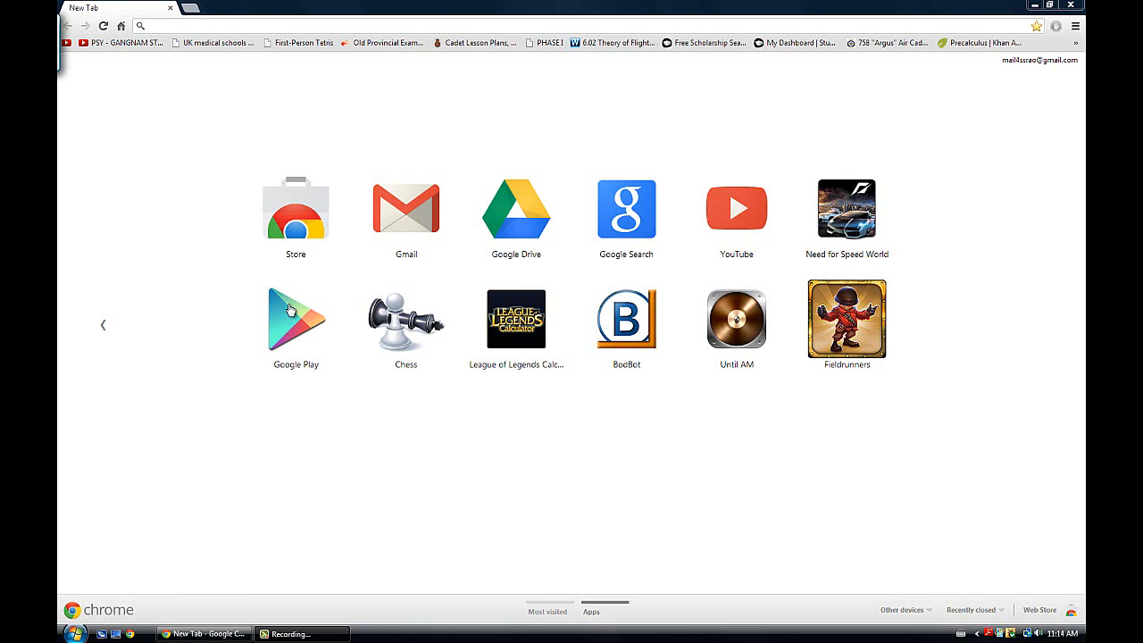
{"action": "mouse_move", "coordinate": [284, 310]}
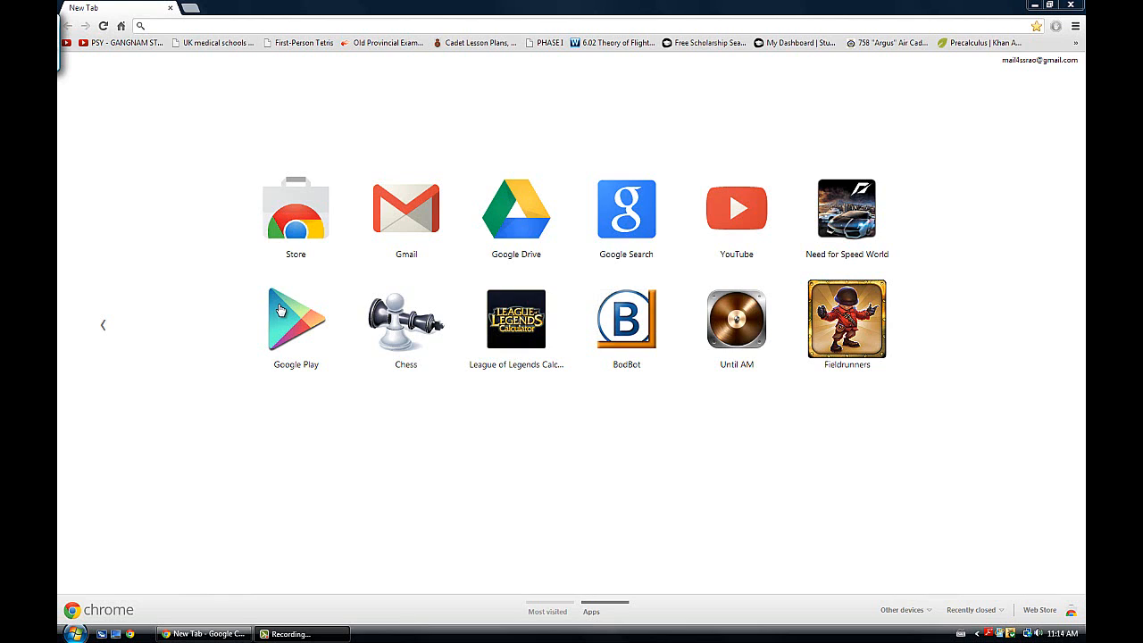
{"action": "mouse_move", "coordinate": [190, 165]}
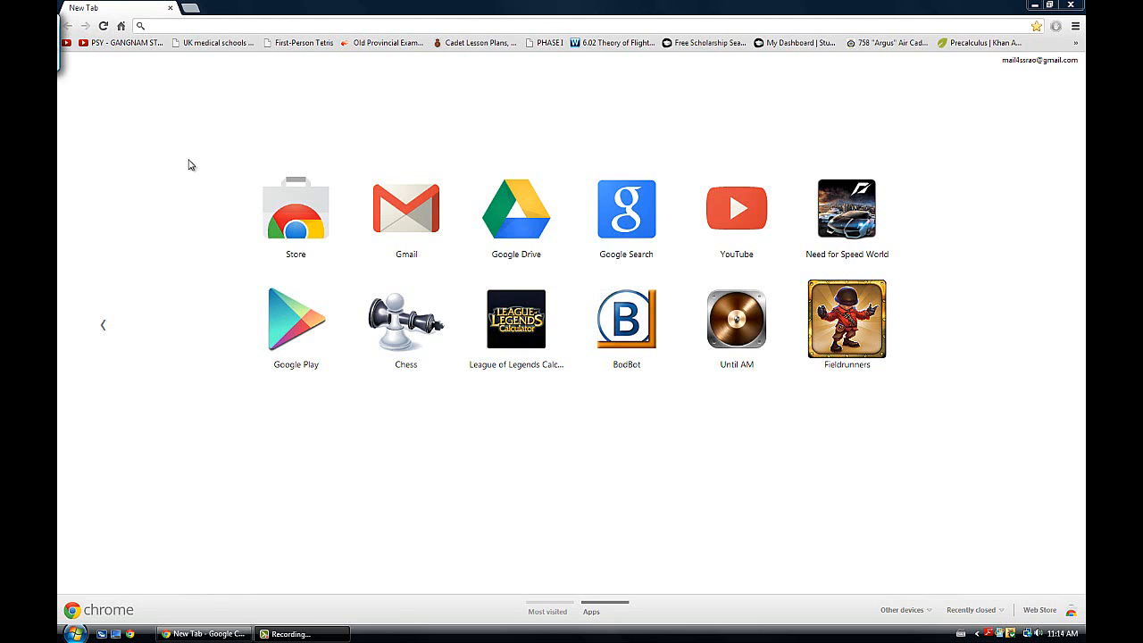
{"action": "mouse_move", "coordinate": [900, 474]}
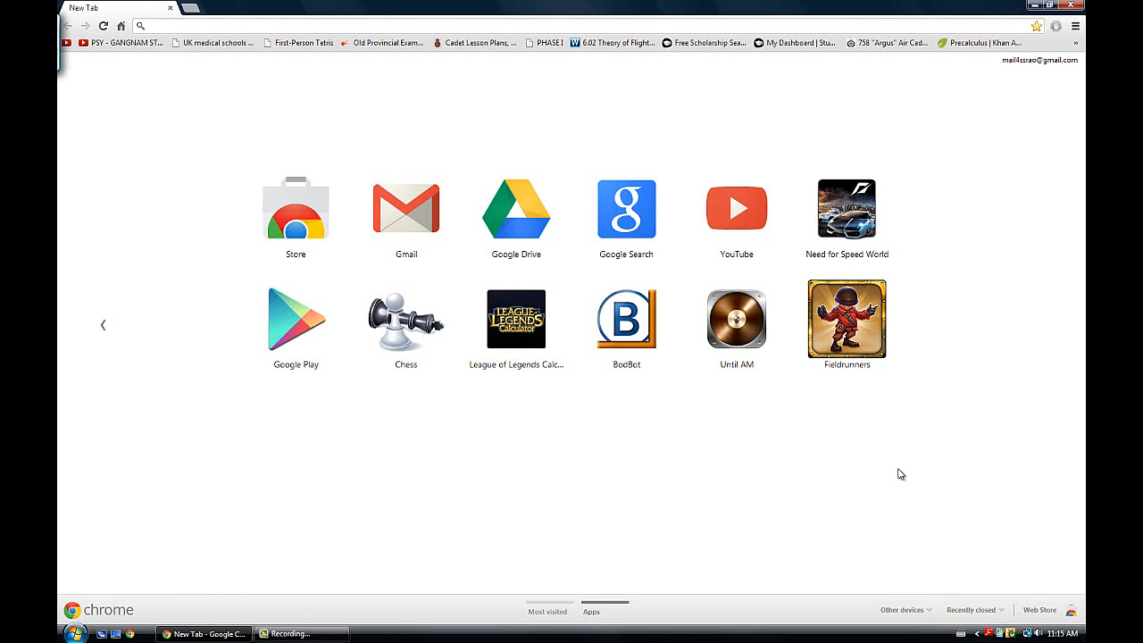
{"action": "mouse_move", "coordinate": [896, 409]}
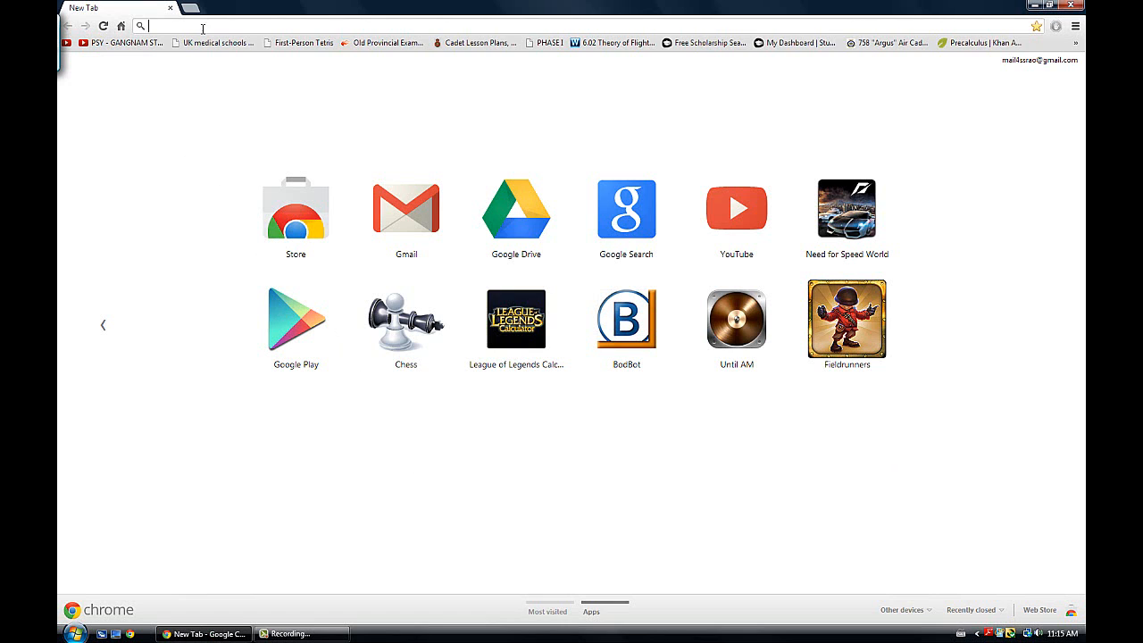
- Search the Chrome Web Store for 'hola unblocker' and add the Hola Unblocker extension
{"action": "type", "text": "www.hulu.com/watch/491740"}
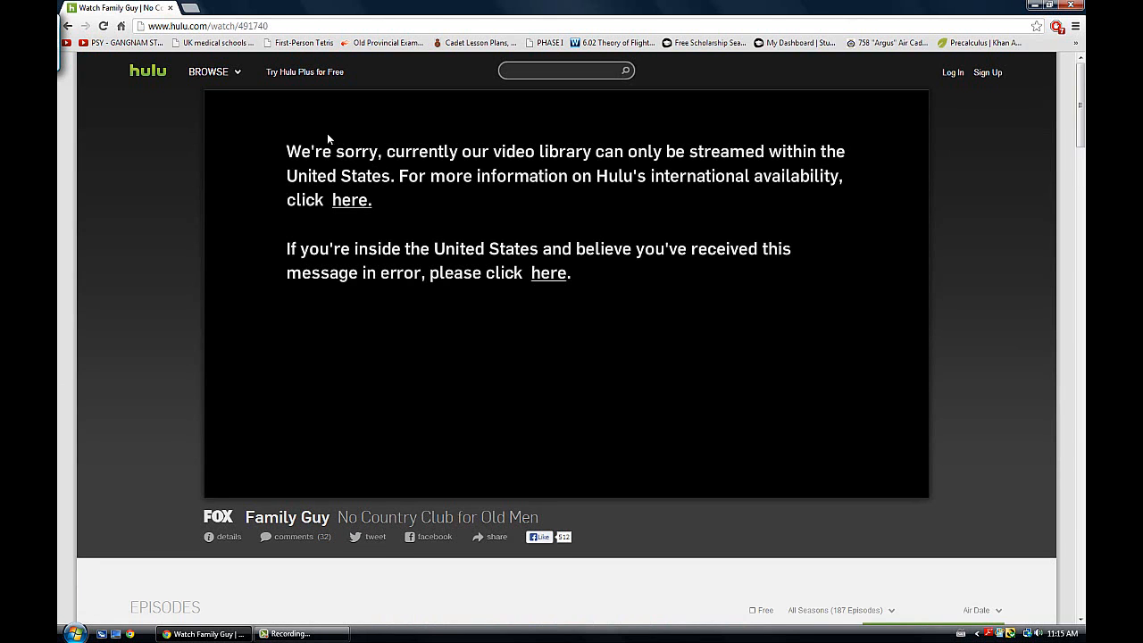
{"action": "mouse_move", "coordinate": [623, 159]}
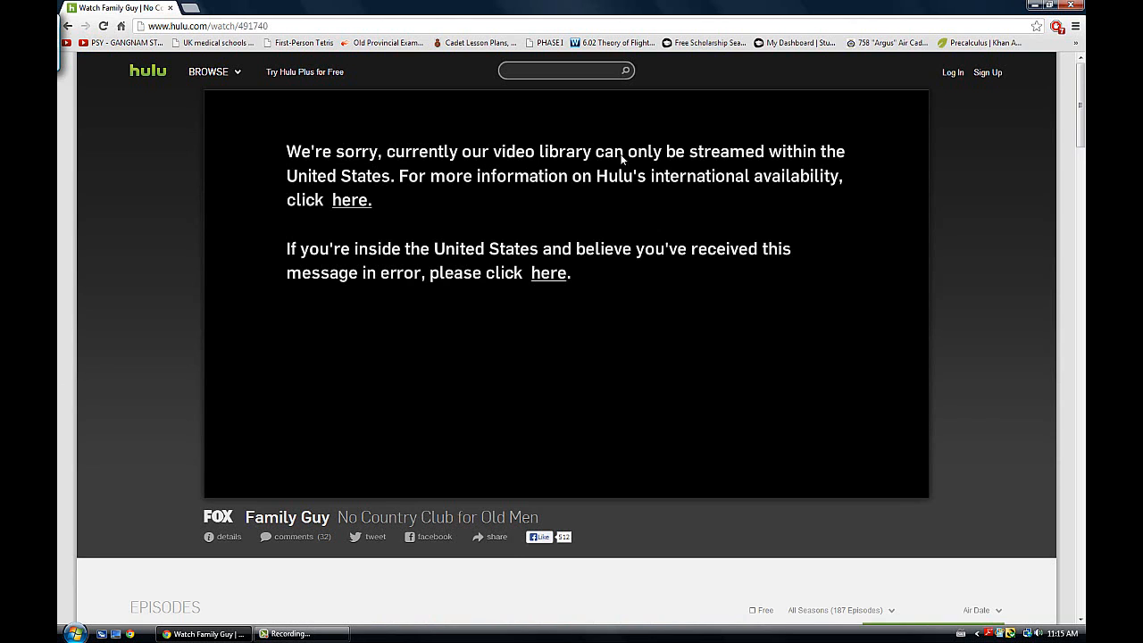
{"action": "mouse_move", "coordinate": [319, 114]}
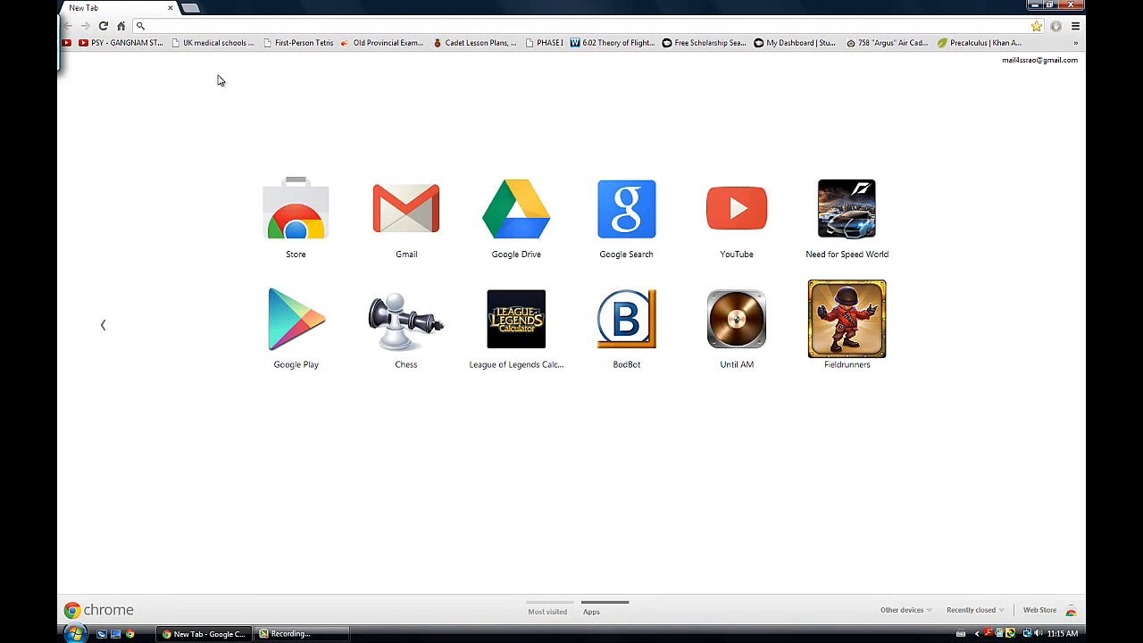
{"action": "mouse_move", "coordinate": [230, 91]}
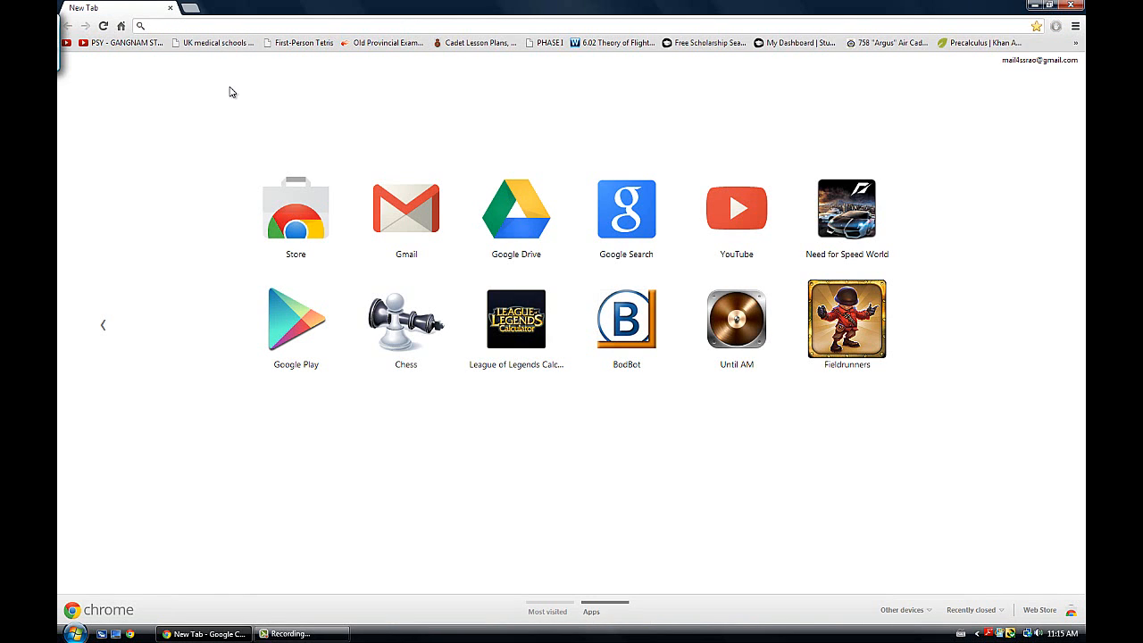
{"action": "mouse_move", "coordinate": [317, 418]}
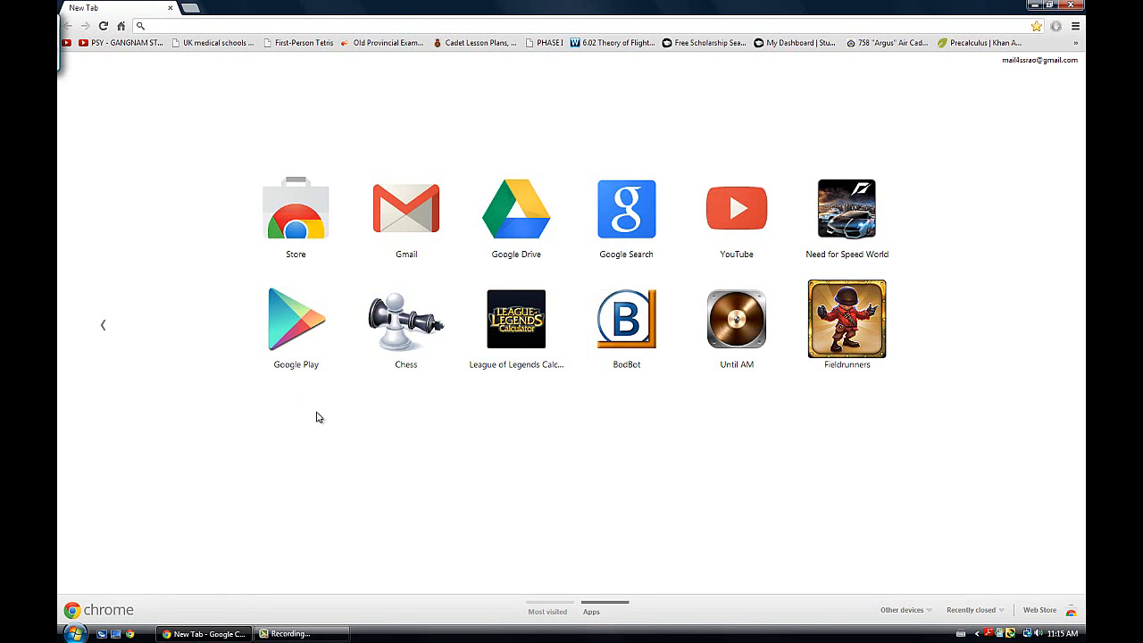
{"action": "left_click", "coordinate": [296, 208]}
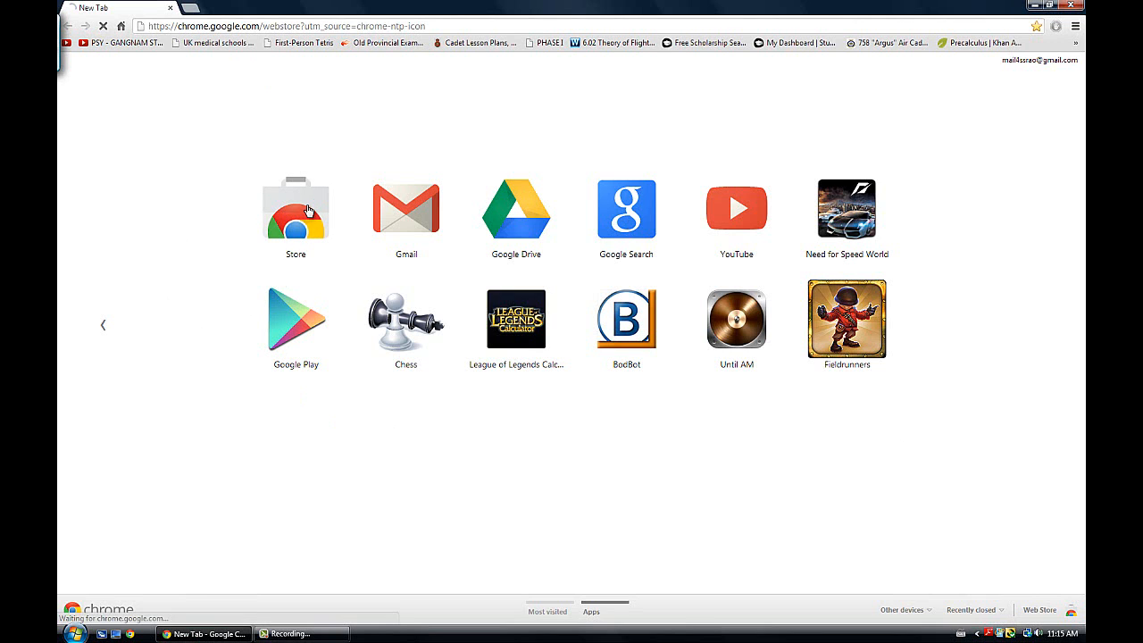
{"action": "left_click", "coordinate": [296, 209]}
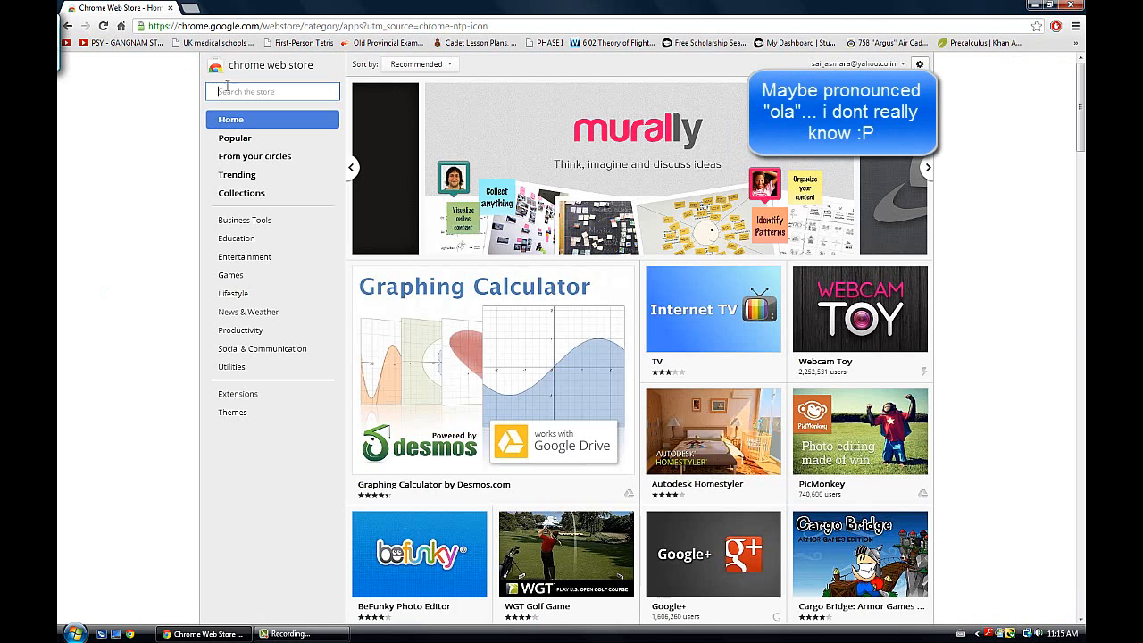
{"action": "mouse_move", "coordinate": [239, 330]}
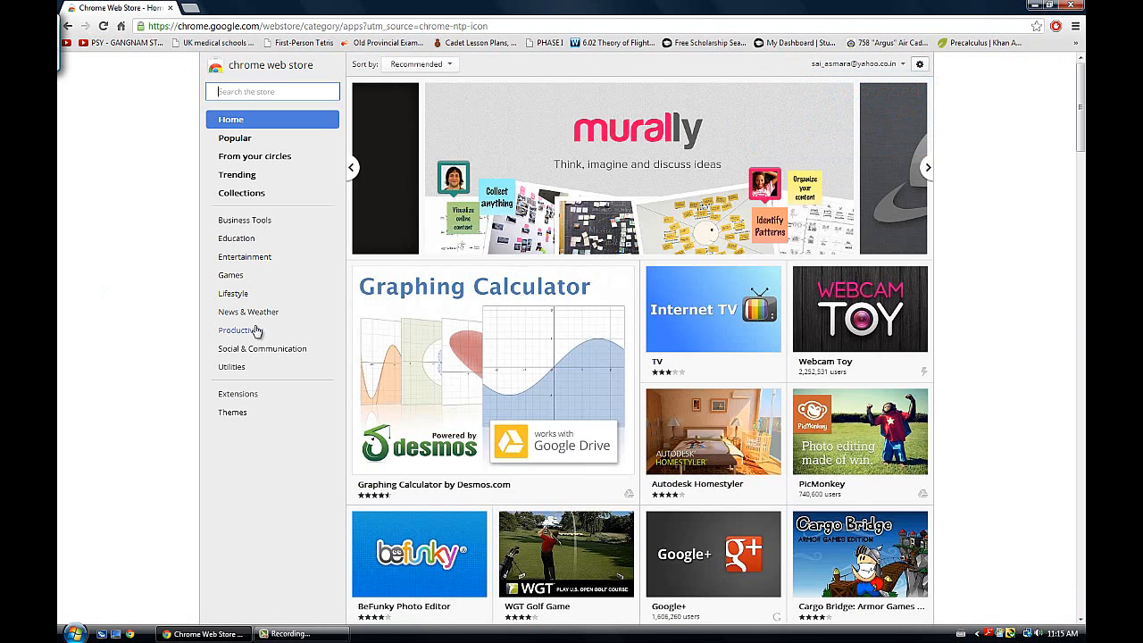
{"action": "mouse_move", "coordinate": [277, 288]}
{"action": "type", "text": "h"}
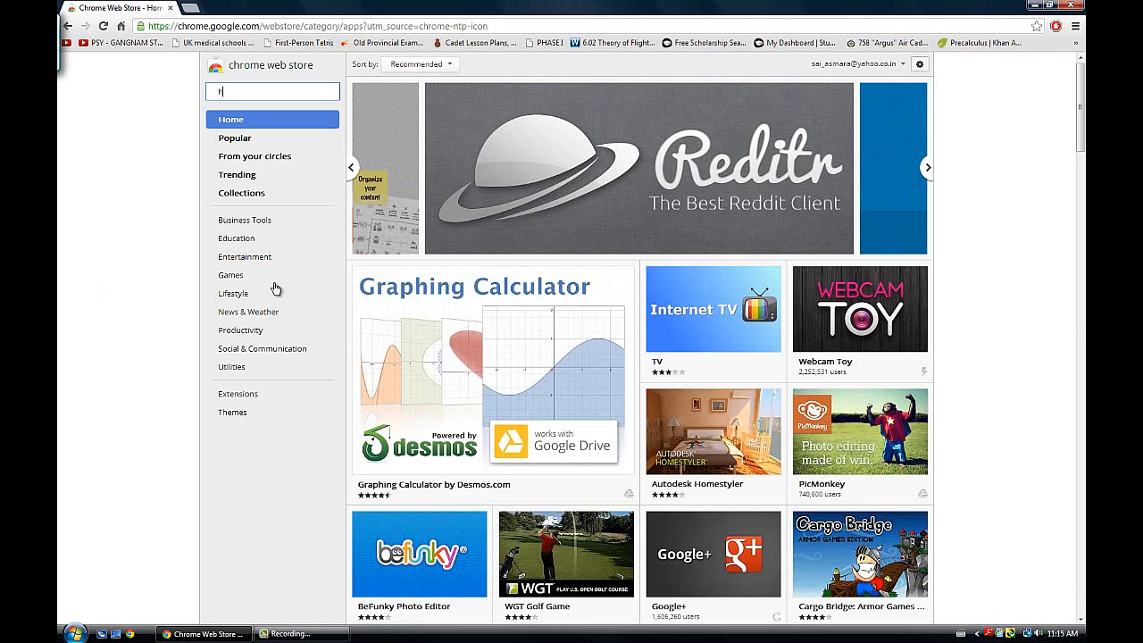
{"action": "type", "text": "ola"}
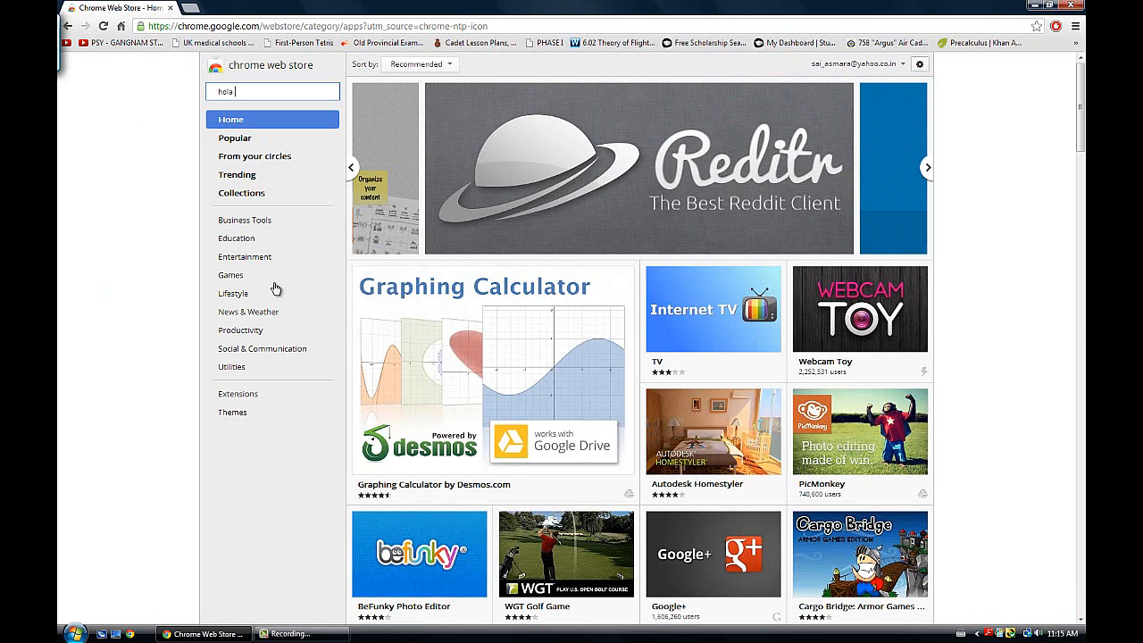
{"action": "type", "text": "unbloc"}
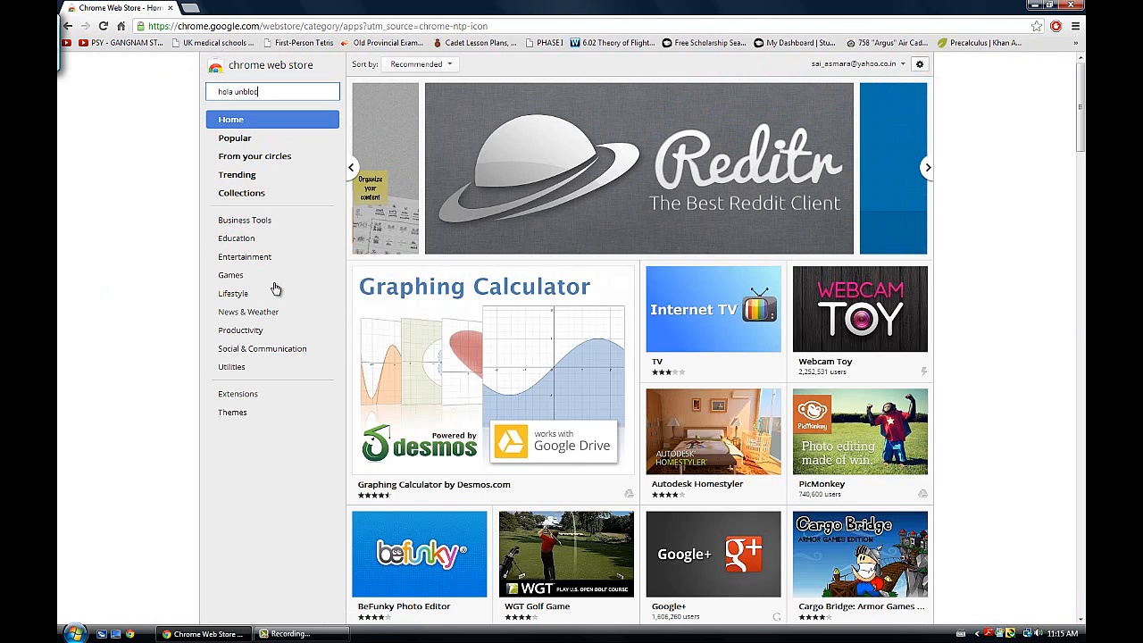
{"action": "key", "text": "Return"}
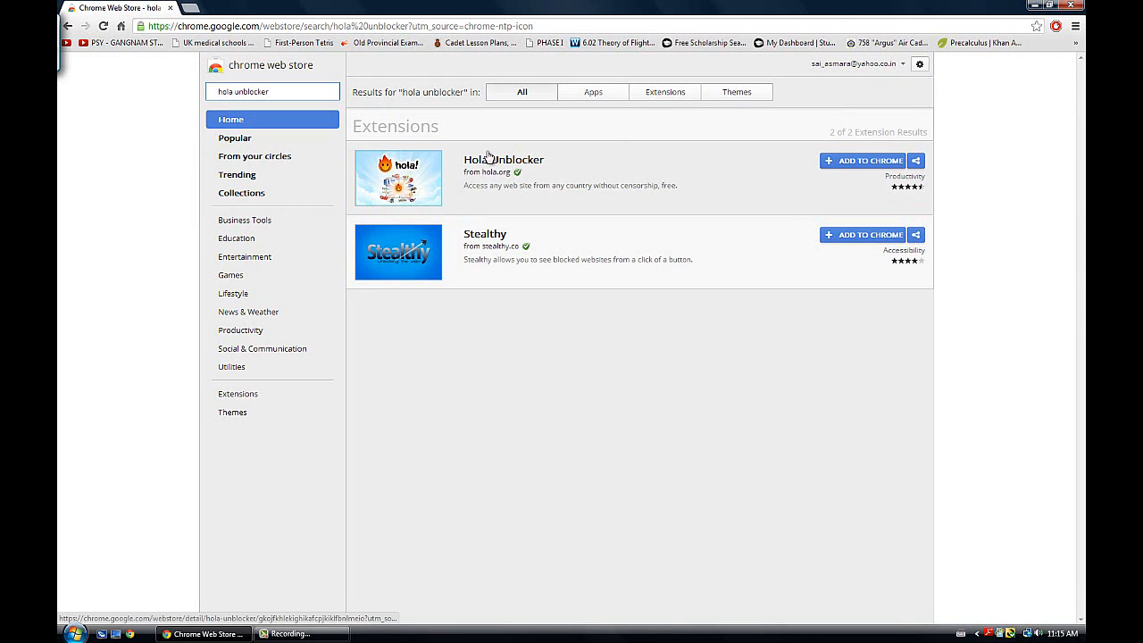
{"action": "left_click", "coordinate": [863, 161]}
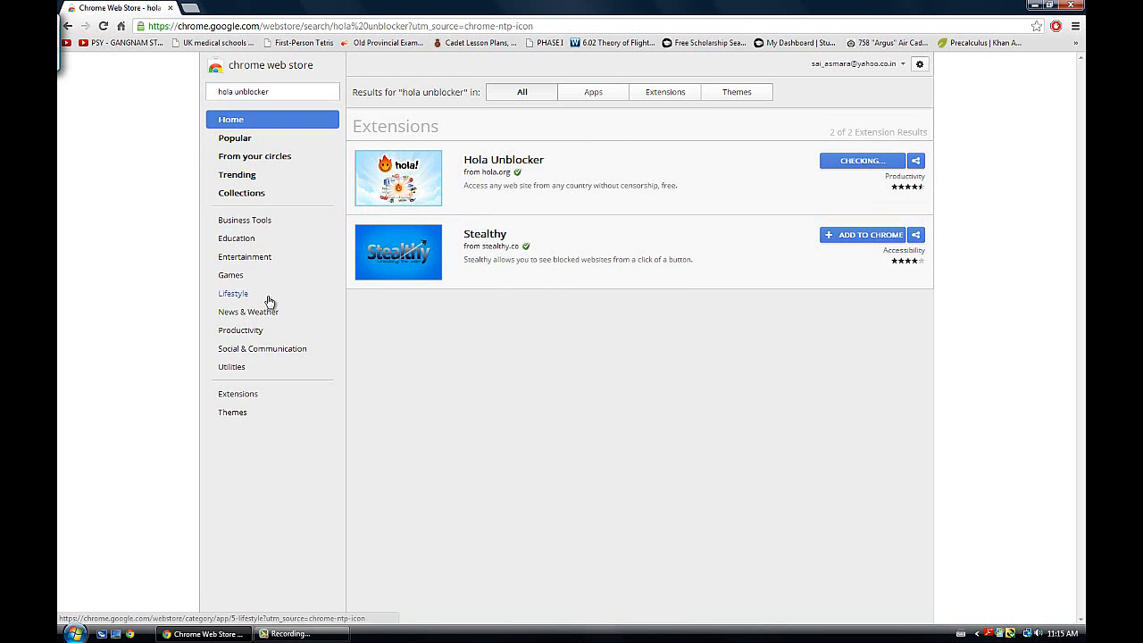
{"action": "left_click", "coordinate": [860, 161]}
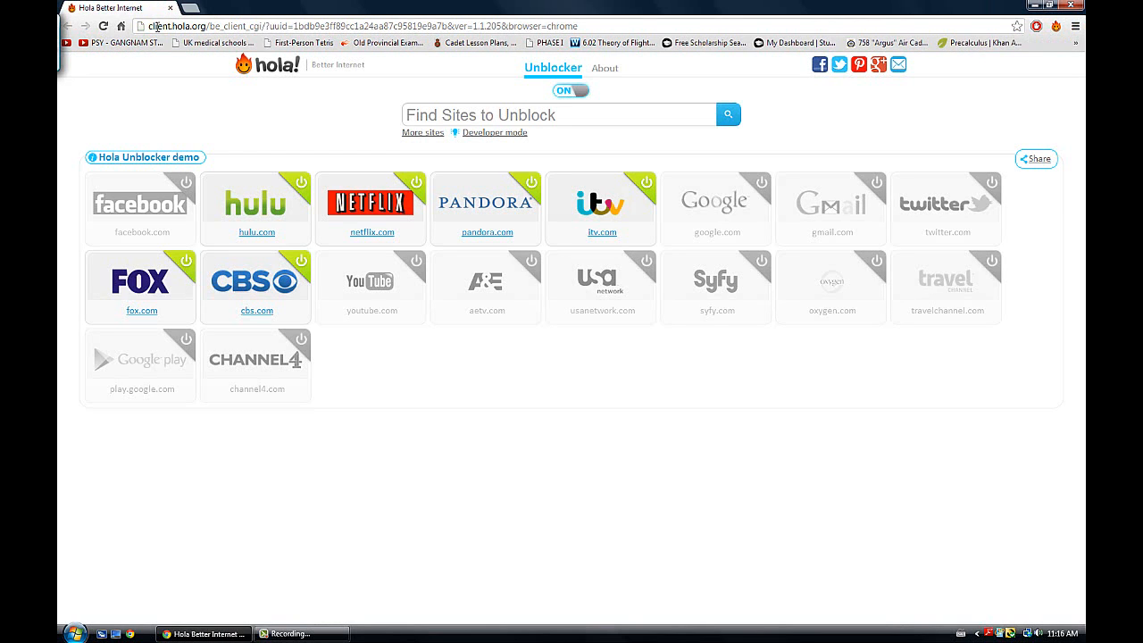
{"action": "mouse_move", "coordinate": [254, 79]}
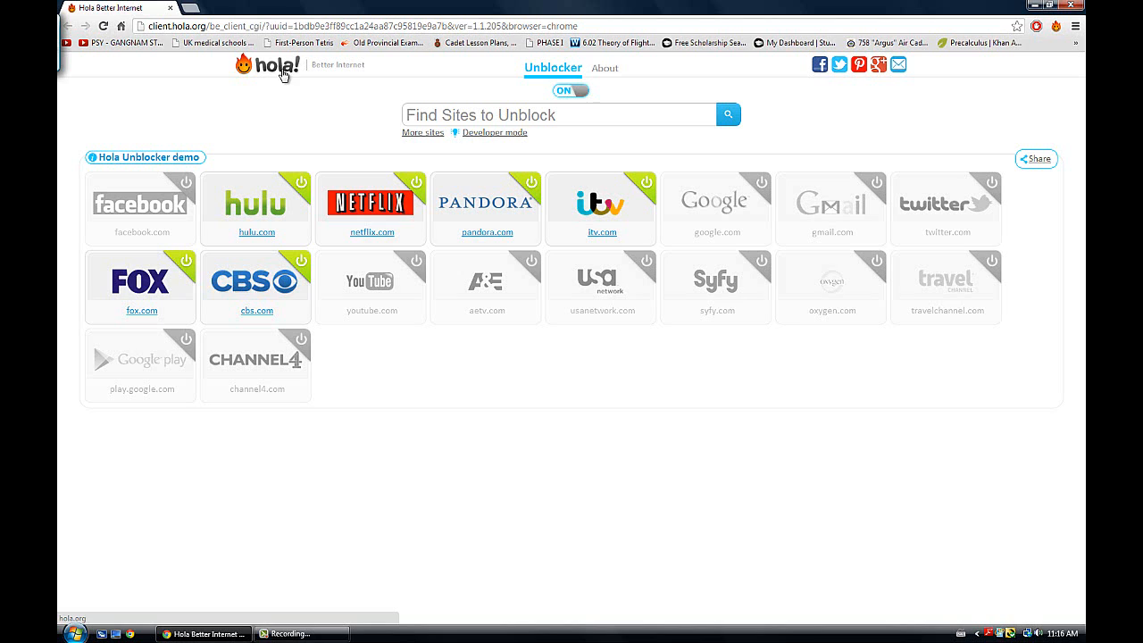
{"action": "mouse_move", "coordinate": [360, 114]}
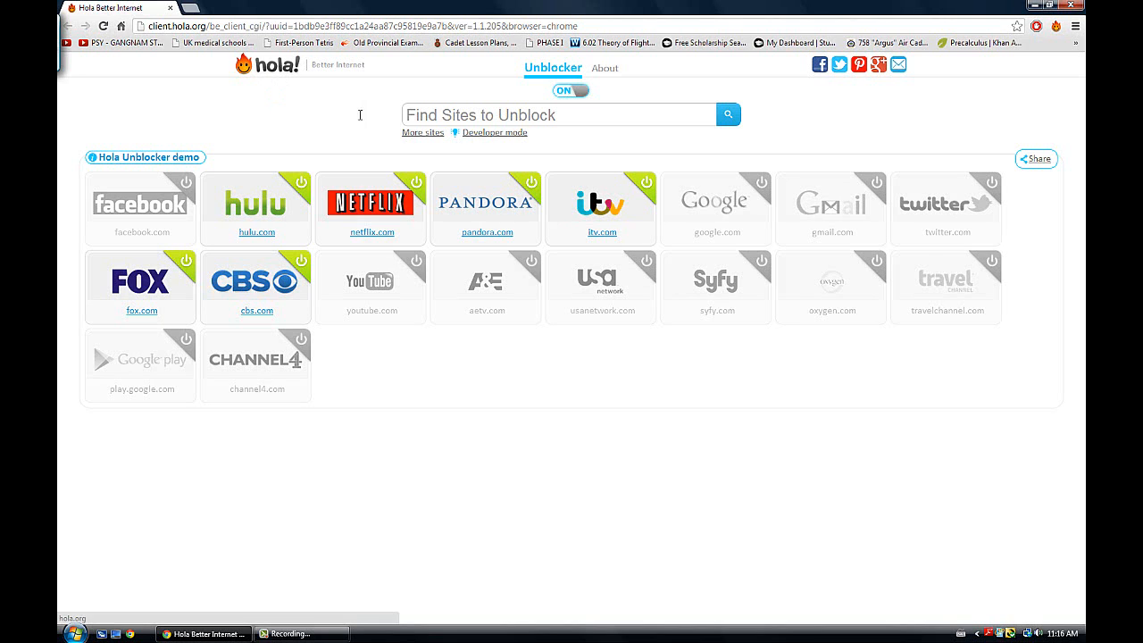
{"action": "mouse_move", "coordinate": [755, 443]}
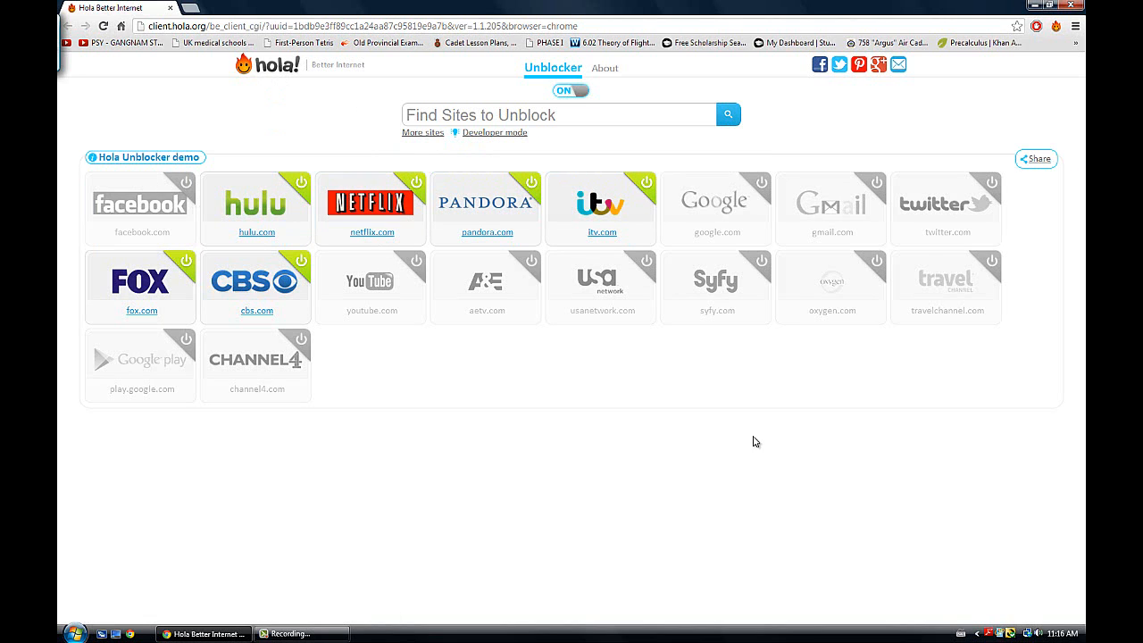
{"action": "mouse_move", "coordinate": [234, 222]}
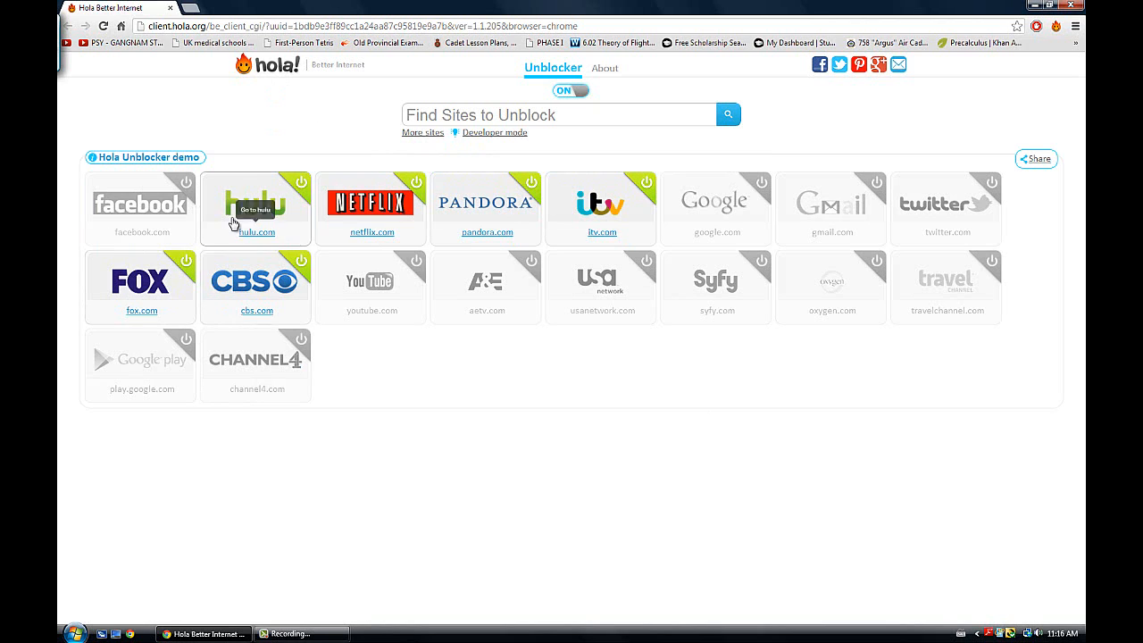
{"action": "mouse_move", "coordinate": [600, 208]}
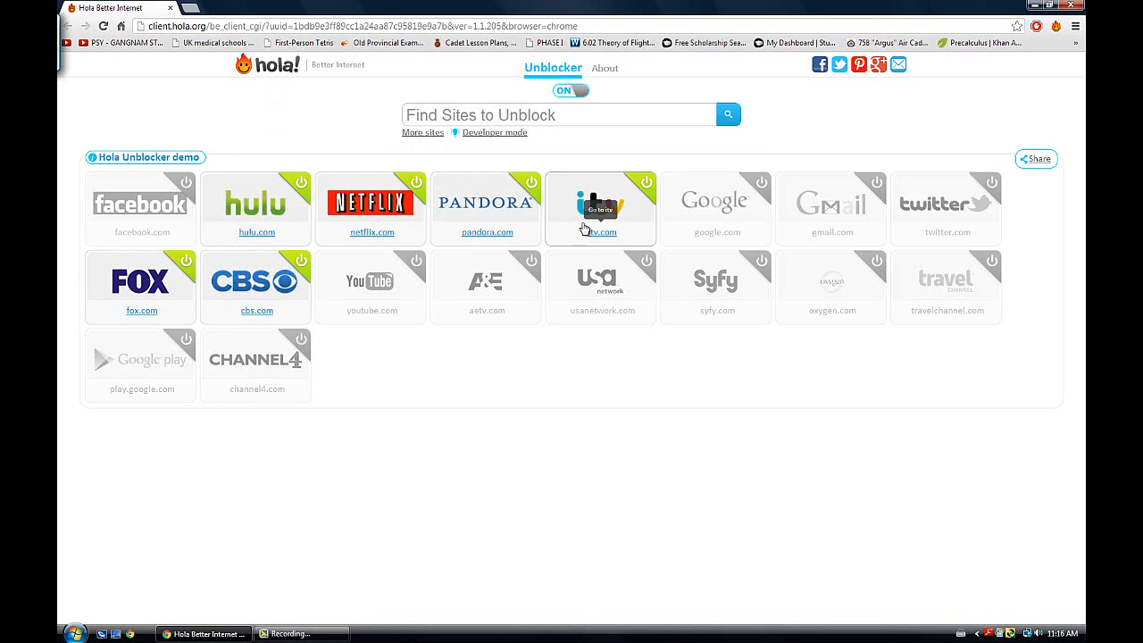
{"action": "mouse_move", "coordinate": [248, 315]}
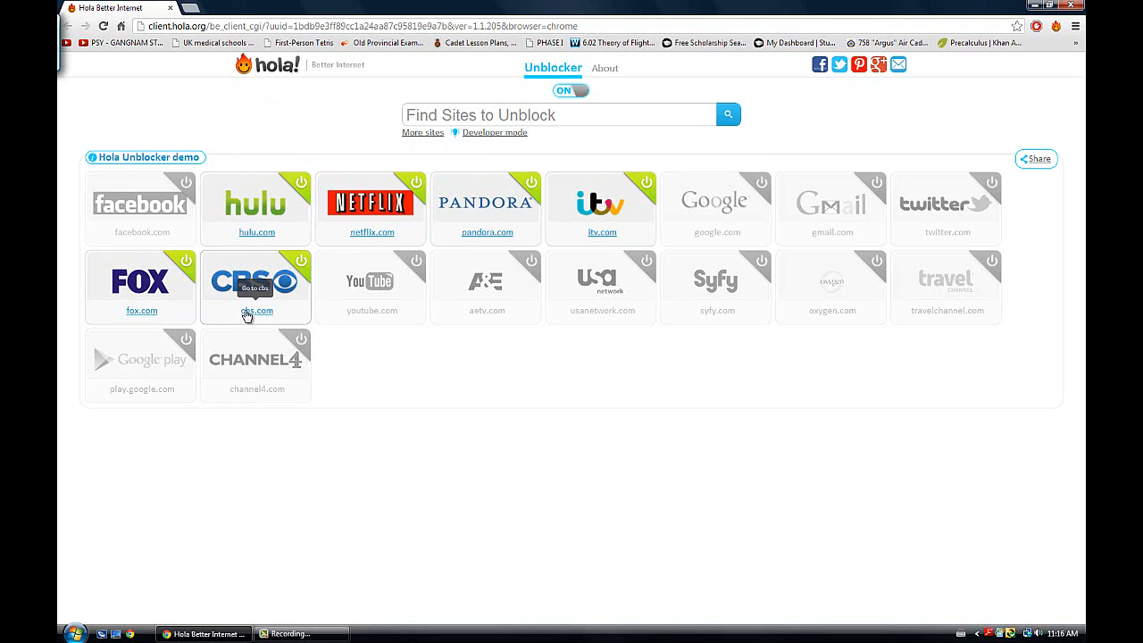
{"action": "mouse_move", "coordinate": [637, 233]}
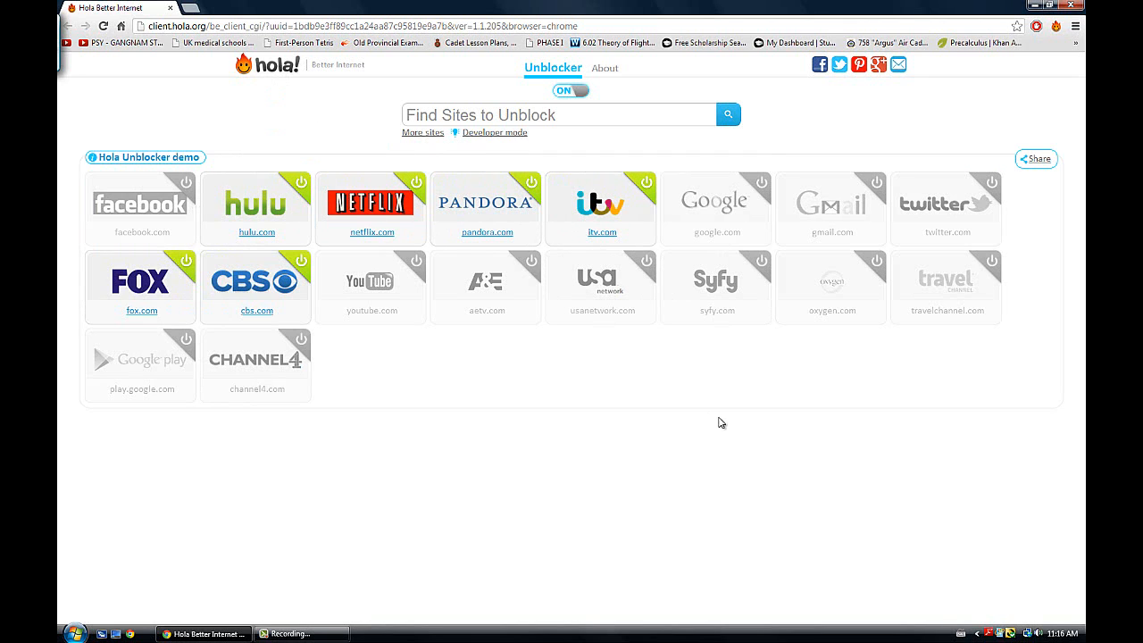
{"action": "mouse_move", "coordinate": [585, 345]}
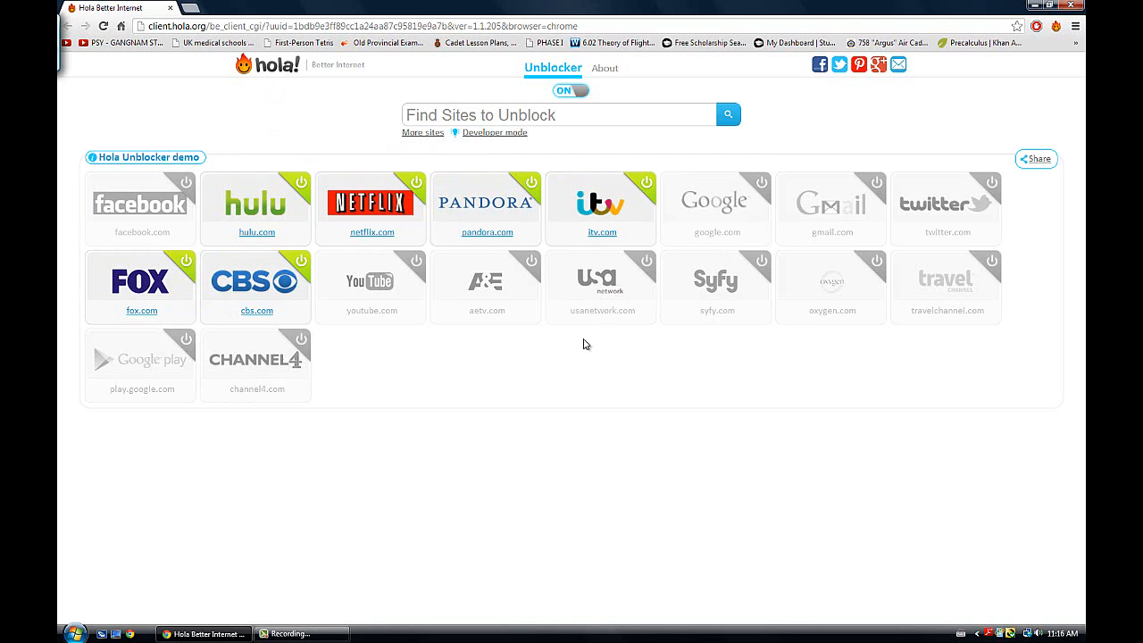
{"action": "mouse_move", "coordinate": [367, 234]}
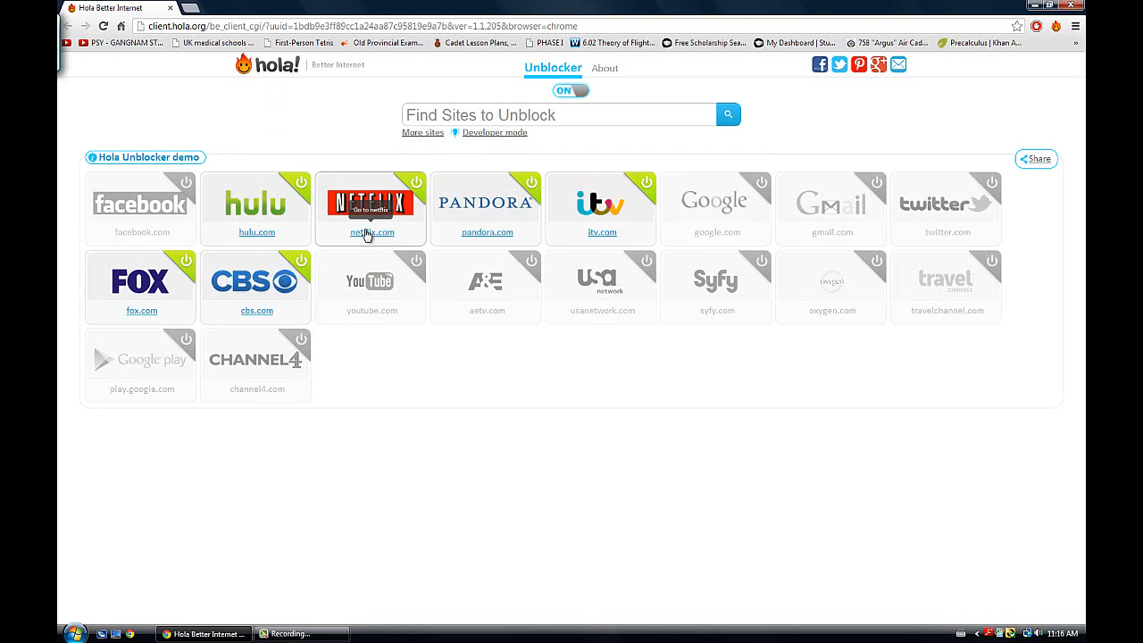
{"action": "mouse_move", "coordinate": [423, 243]}
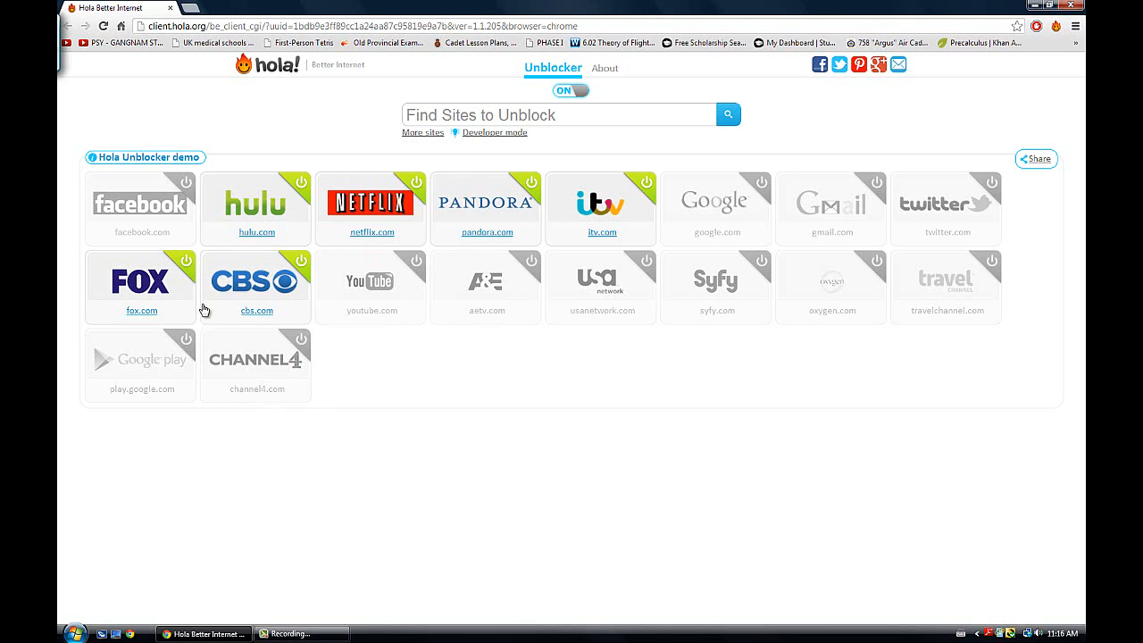
{"action": "mouse_move", "coordinate": [362, 239]}
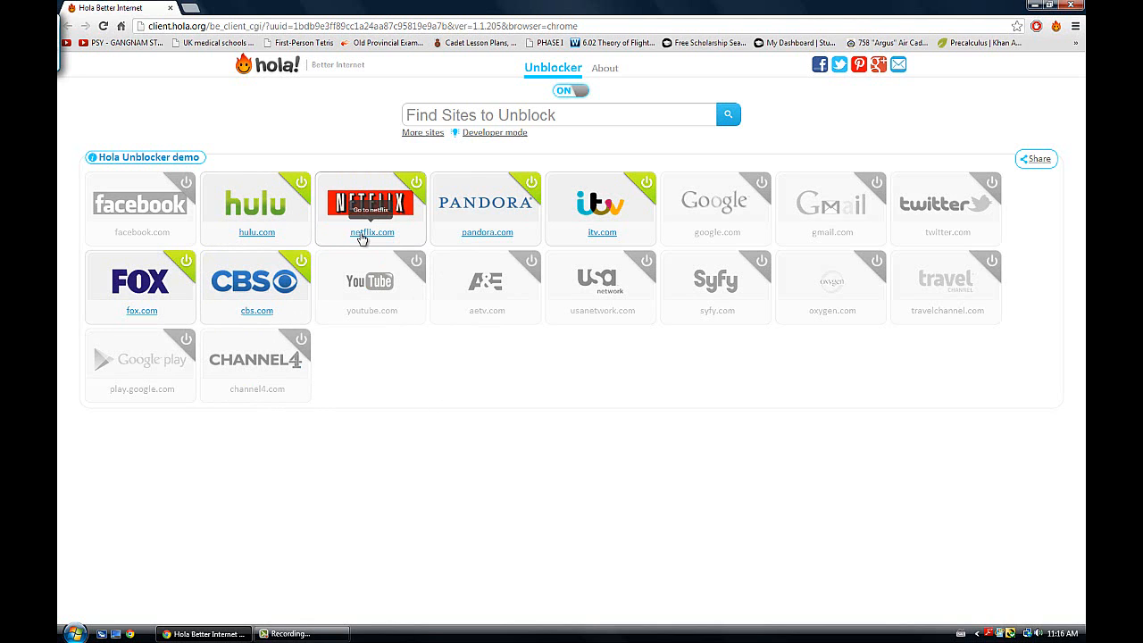
{"action": "mouse_move", "coordinate": [260, 70]}
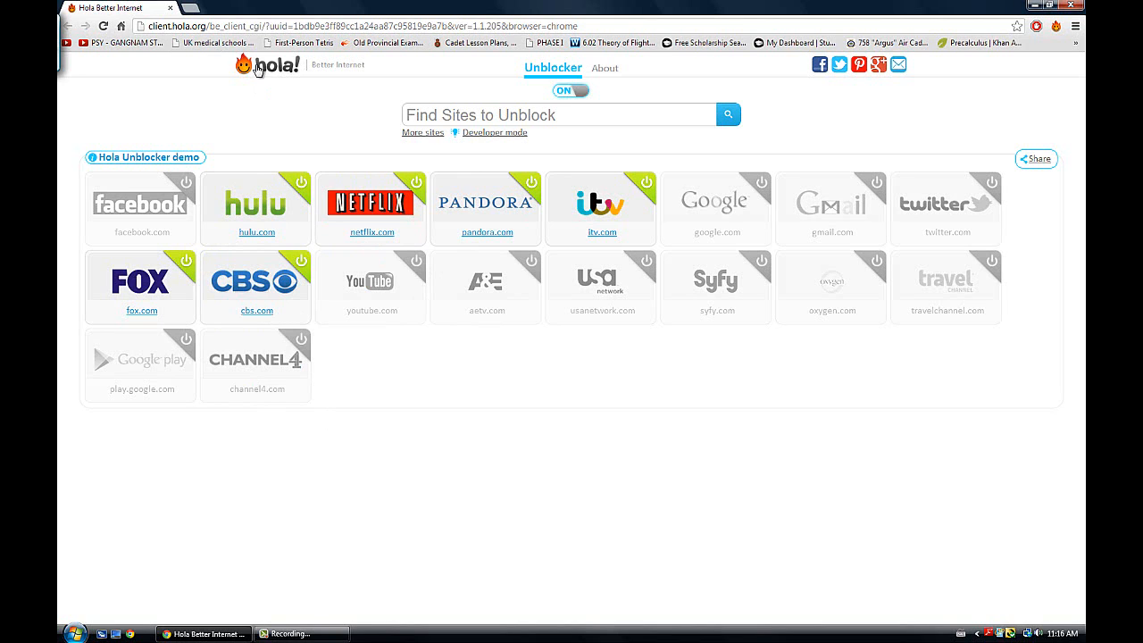
{"action": "mouse_move", "coordinate": [272, 96]}
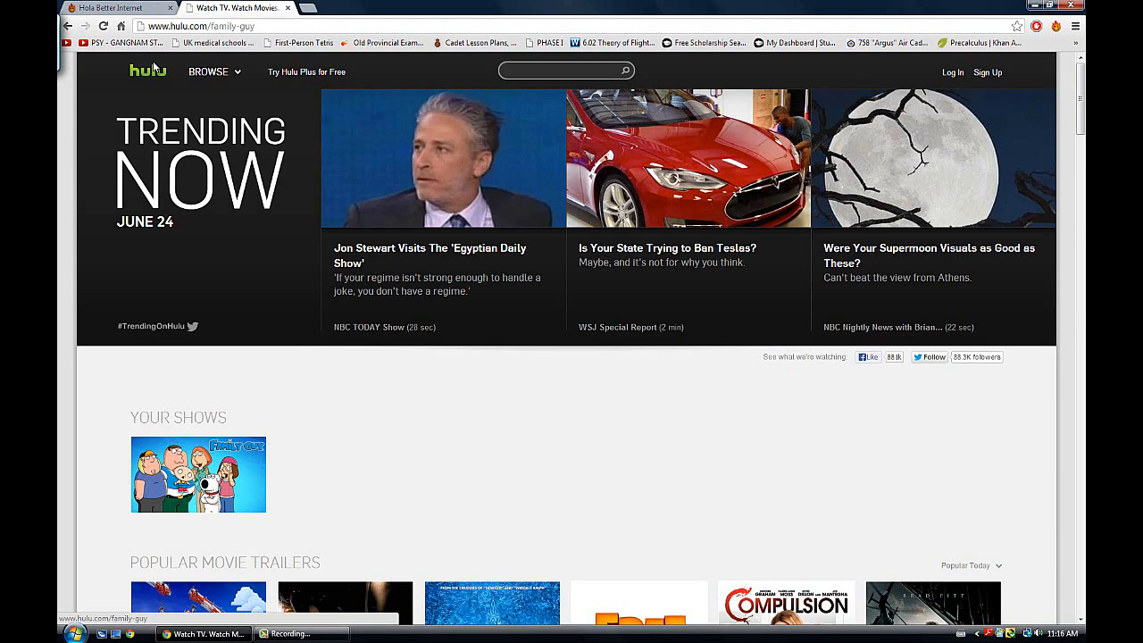
- Switch to the Hola dashboard tab and open a blank new tab beside it
{"action": "left_click", "coordinate": [117, 8]}
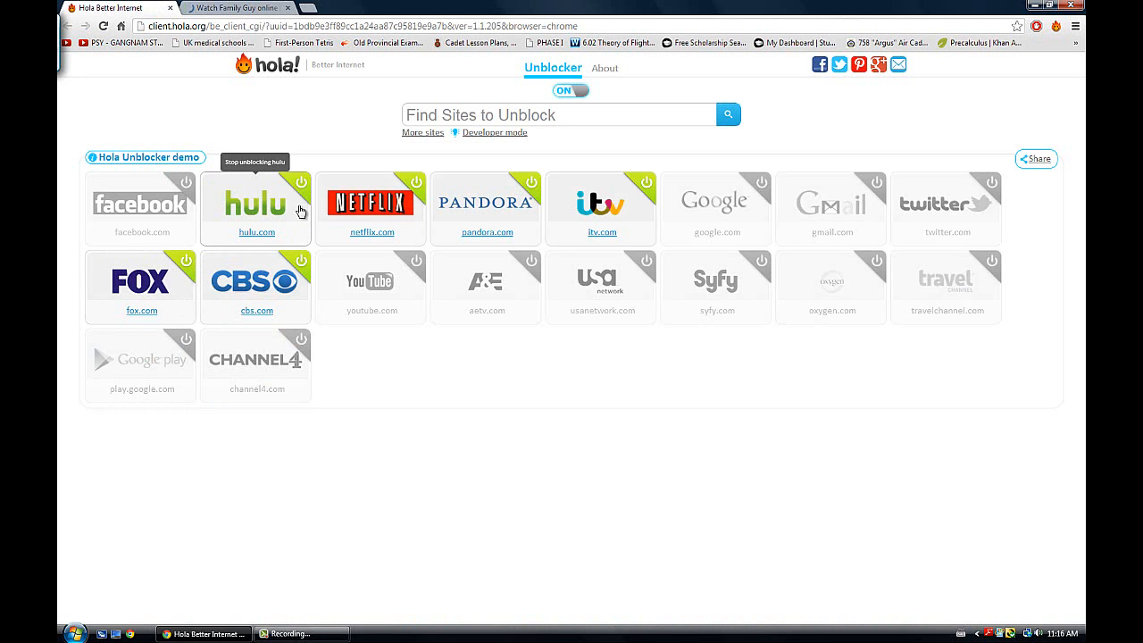
{"action": "mouse_move", "coordinate": [262, 76]}
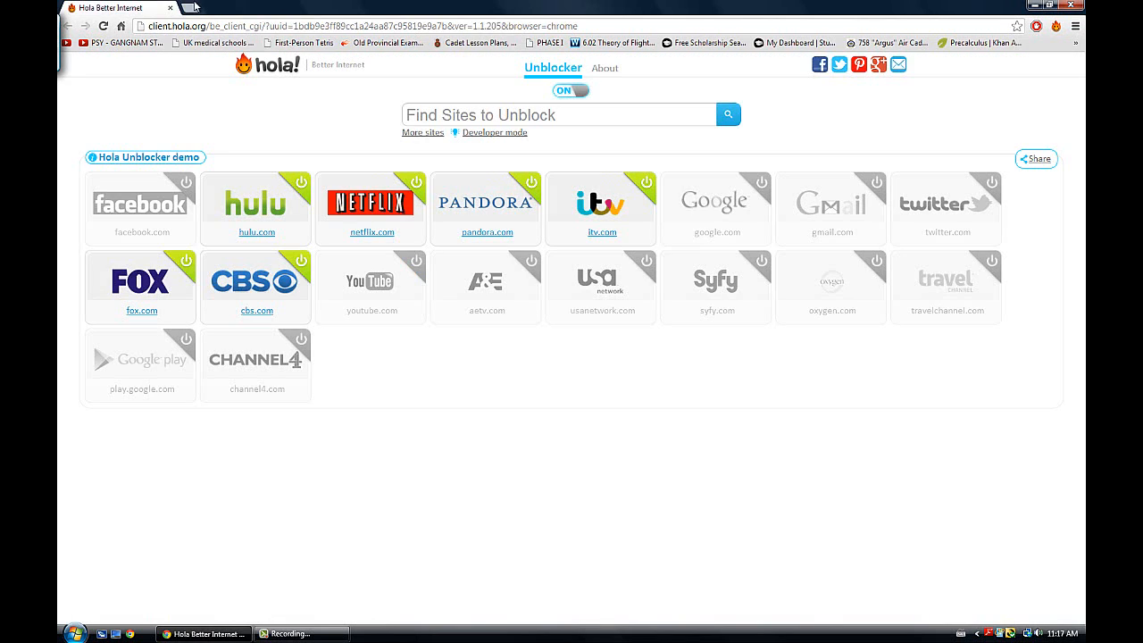
{"action": "left_click", "coordinate": [188, 8]}
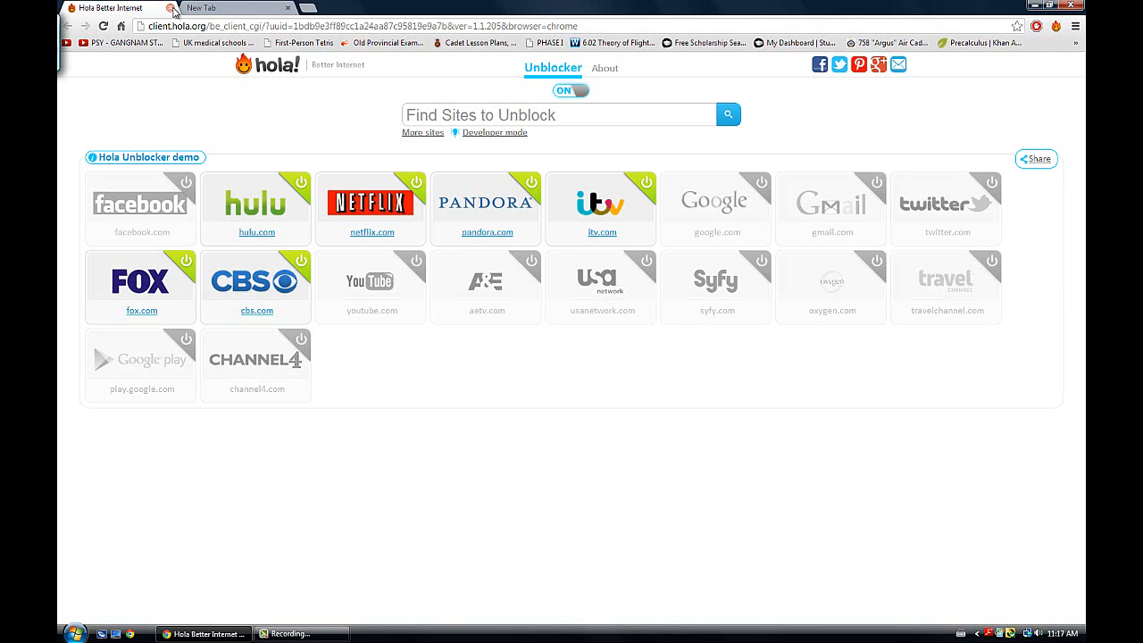
- Close the Hola dashboard and open Chrome's Extensions page through Settings
{"action": "left_click", "coordinate": [169, 8]}
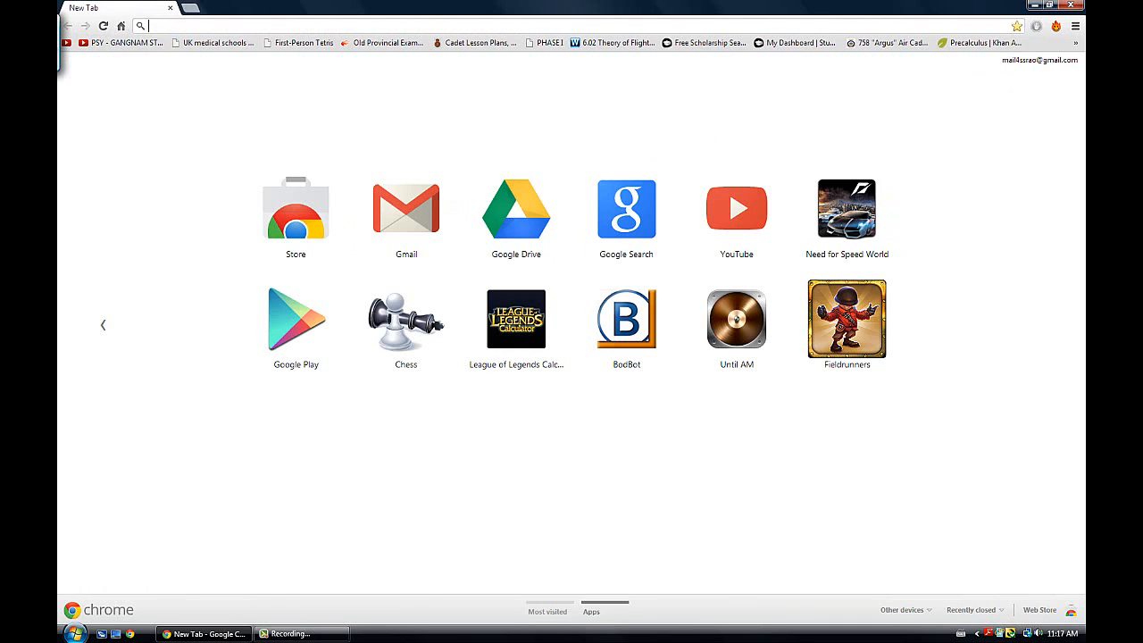
{"action": "left_click", "coordinate": [1076, 25]}
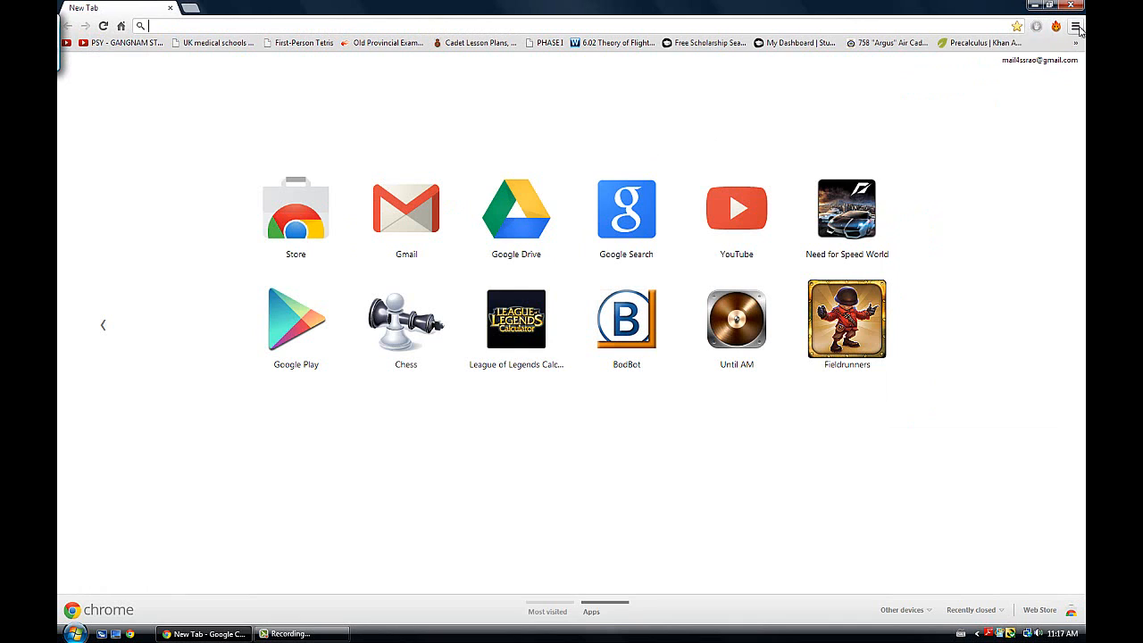
{"action": "left_click", "coordinate": [1077, 25]}
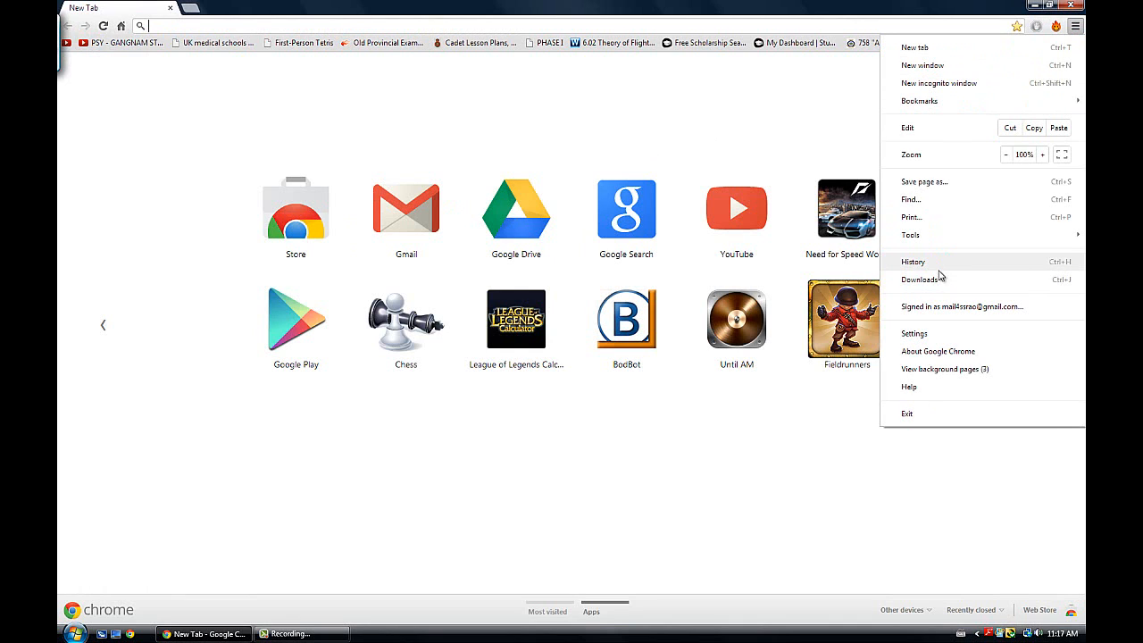
{"action": "left_click", "coordinate": [915, 333]}
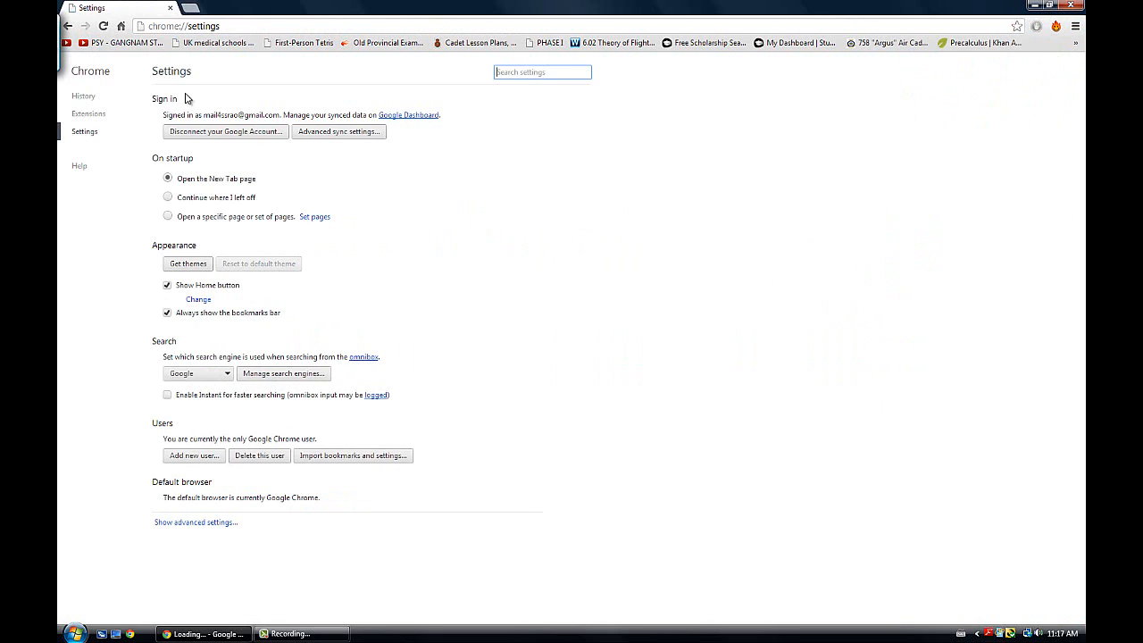
{"action": "left_click", "coordinate": [88, 113]}
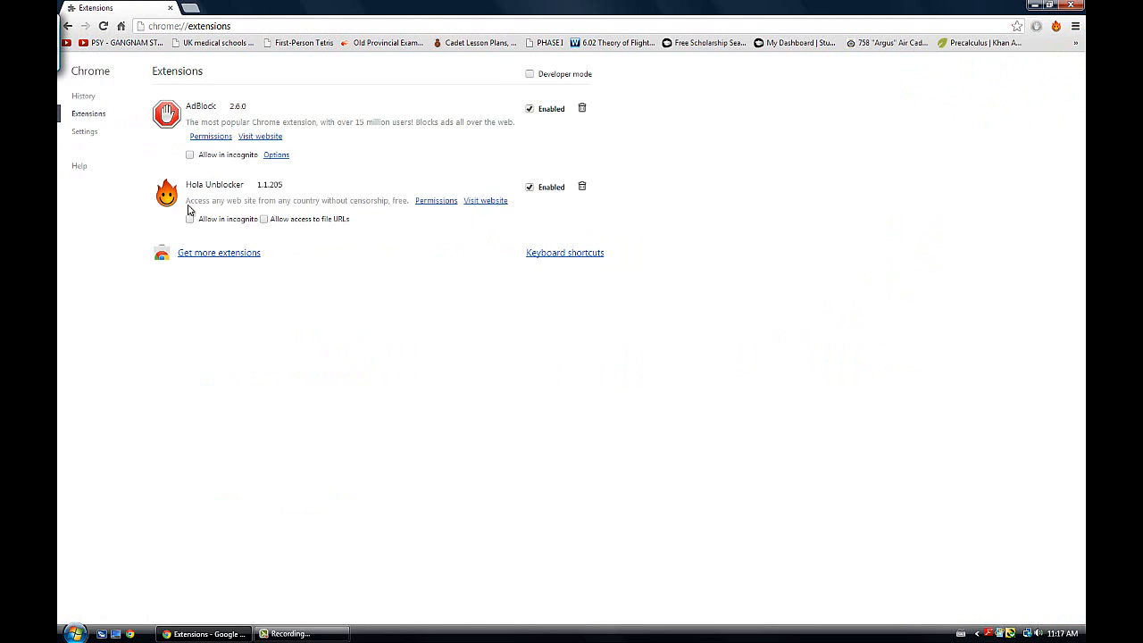
{"action": "mouse_move", "coordinate": [599, 195]}
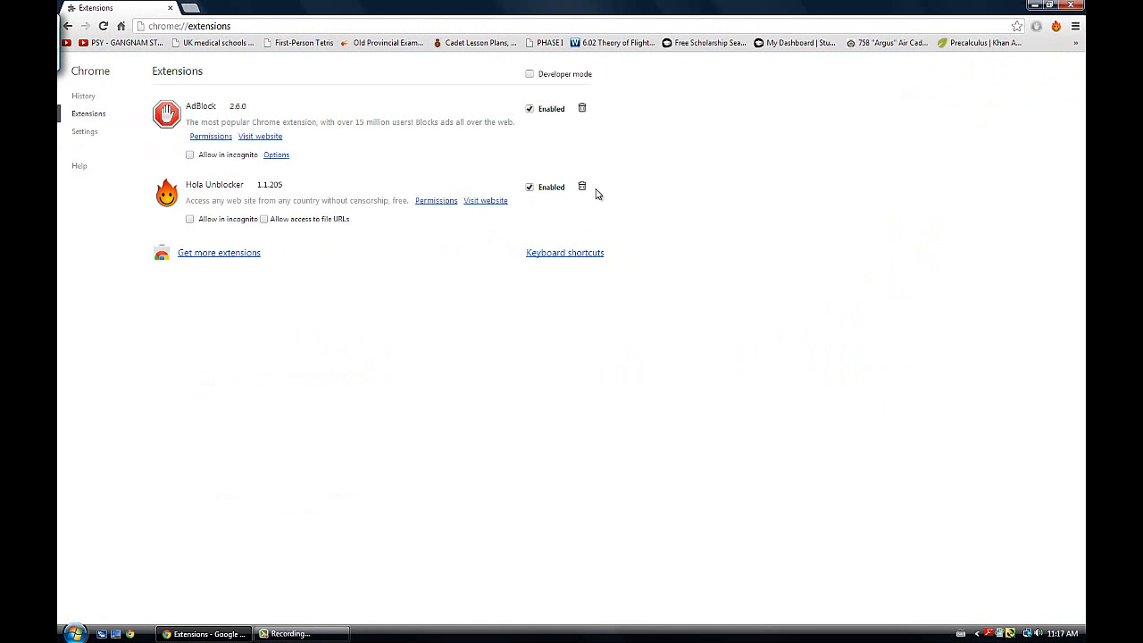
- Cancel removing Hola Unblocker 1.1.205 so it stays installed, then open a blank tab
{"action": "left_click", "coordinate": [582, 186]}
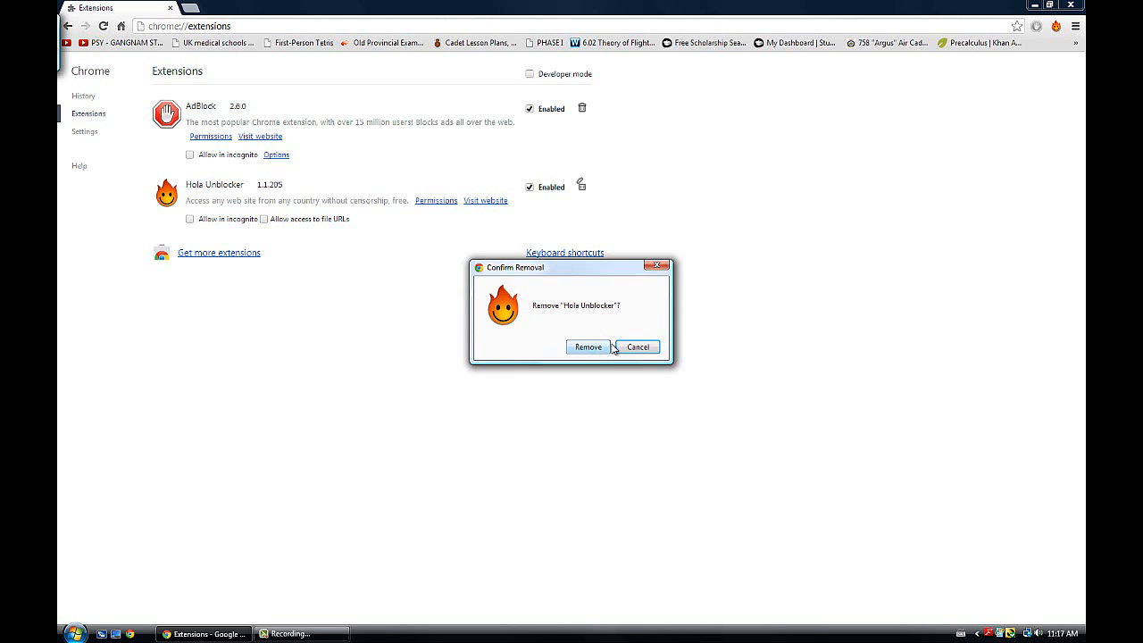
{"action": "left_click", "coordinate": [638, 346]}
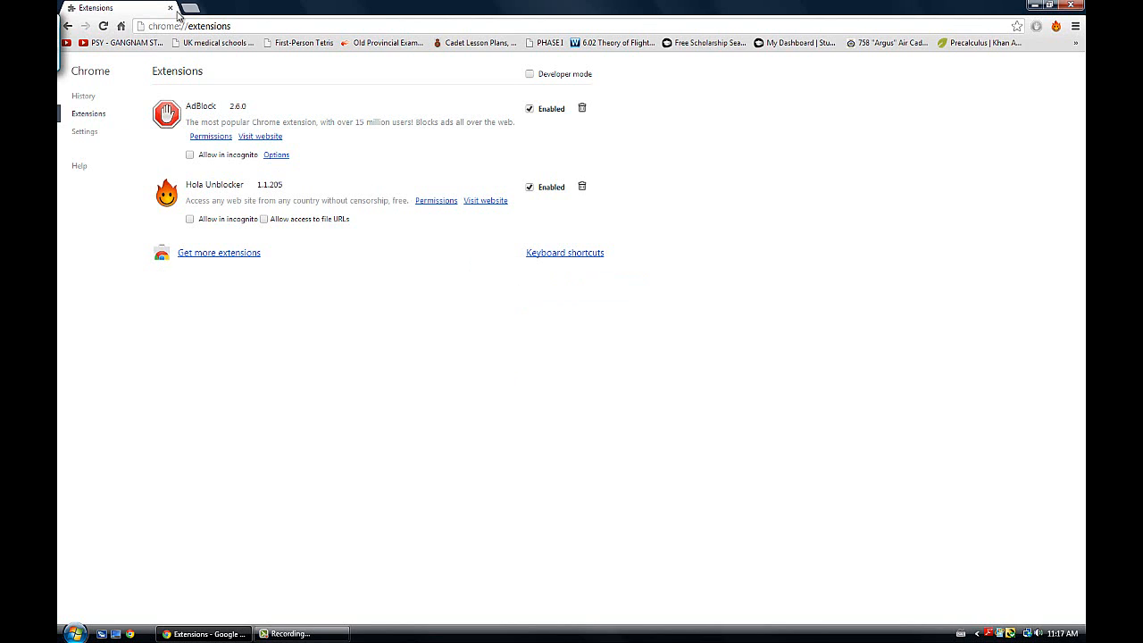
{"action": "left_click", "coordinate": [187, 8]}
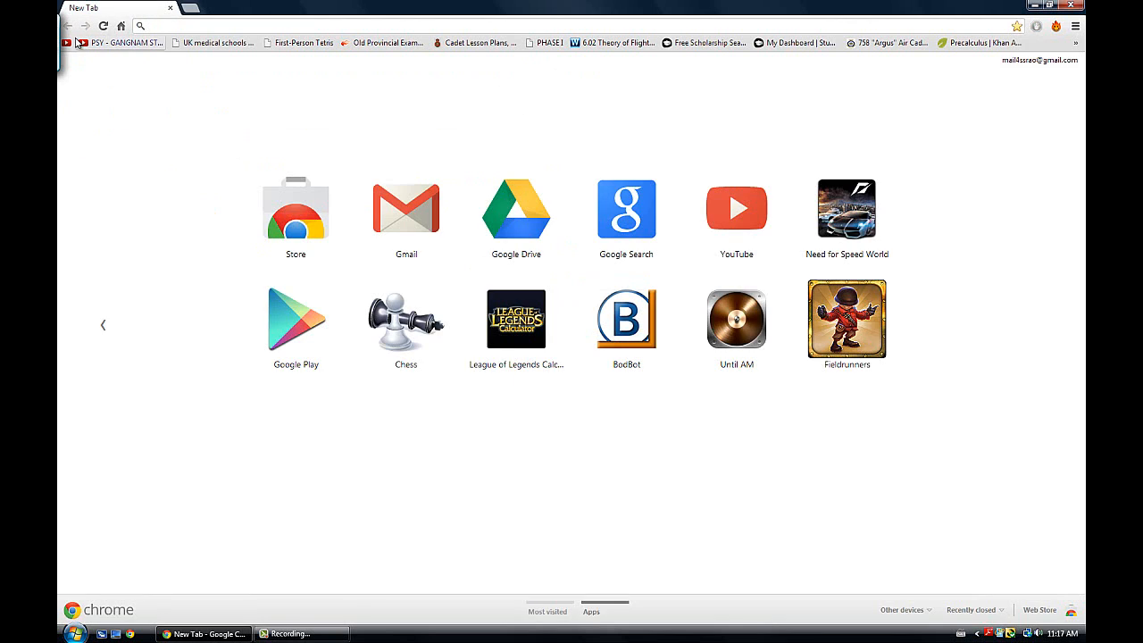
{"action": "left_click", "coordinate": [302, 634]}
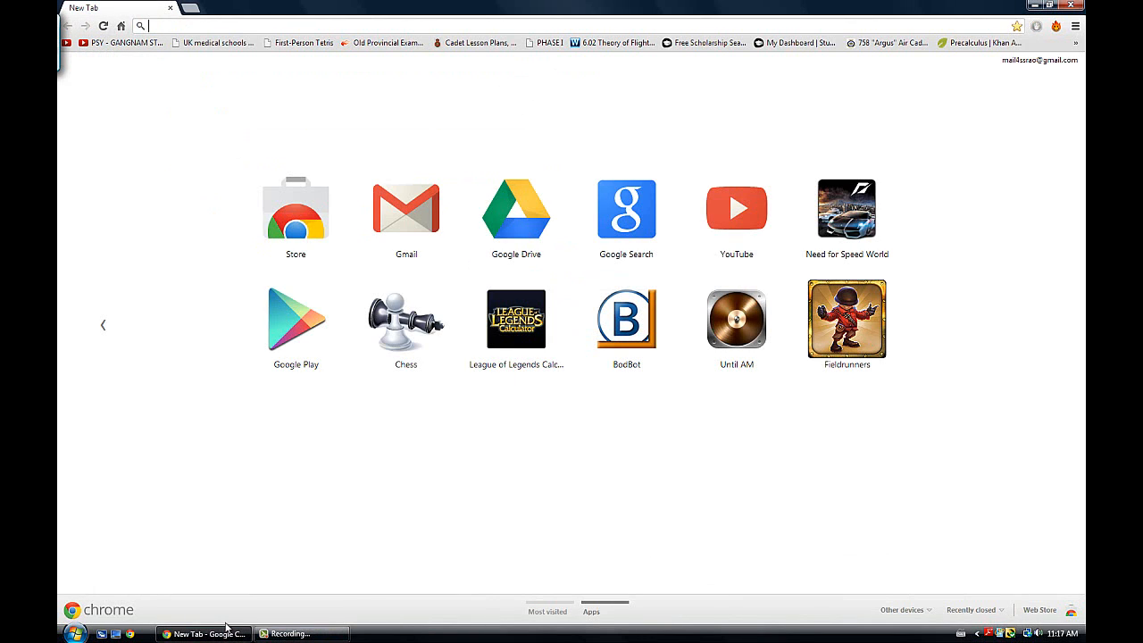
{"action": "mouse_move", "coordinate": [471, 463]}
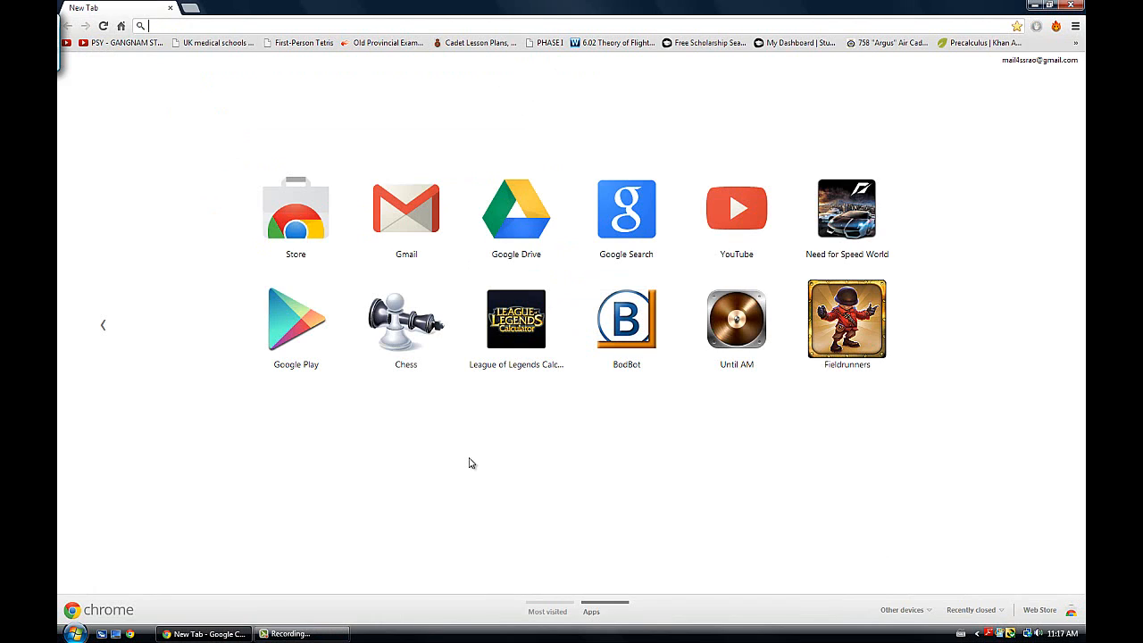